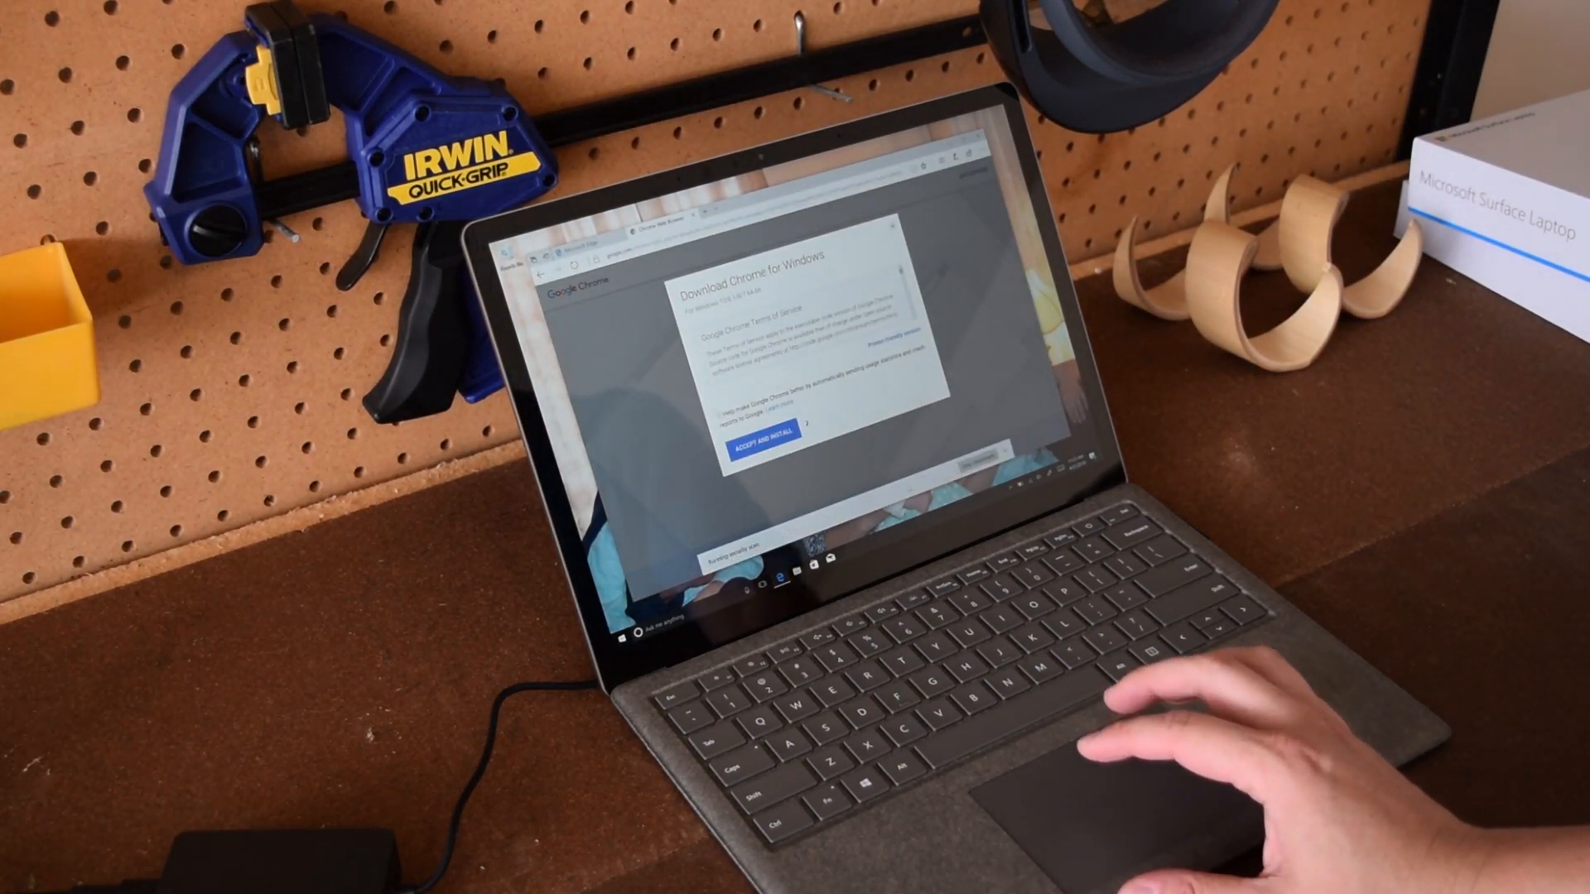
- Open the Switch to Windows 10 Pro page and review the Features comparison below Start upgrade
left_click(767, 448)
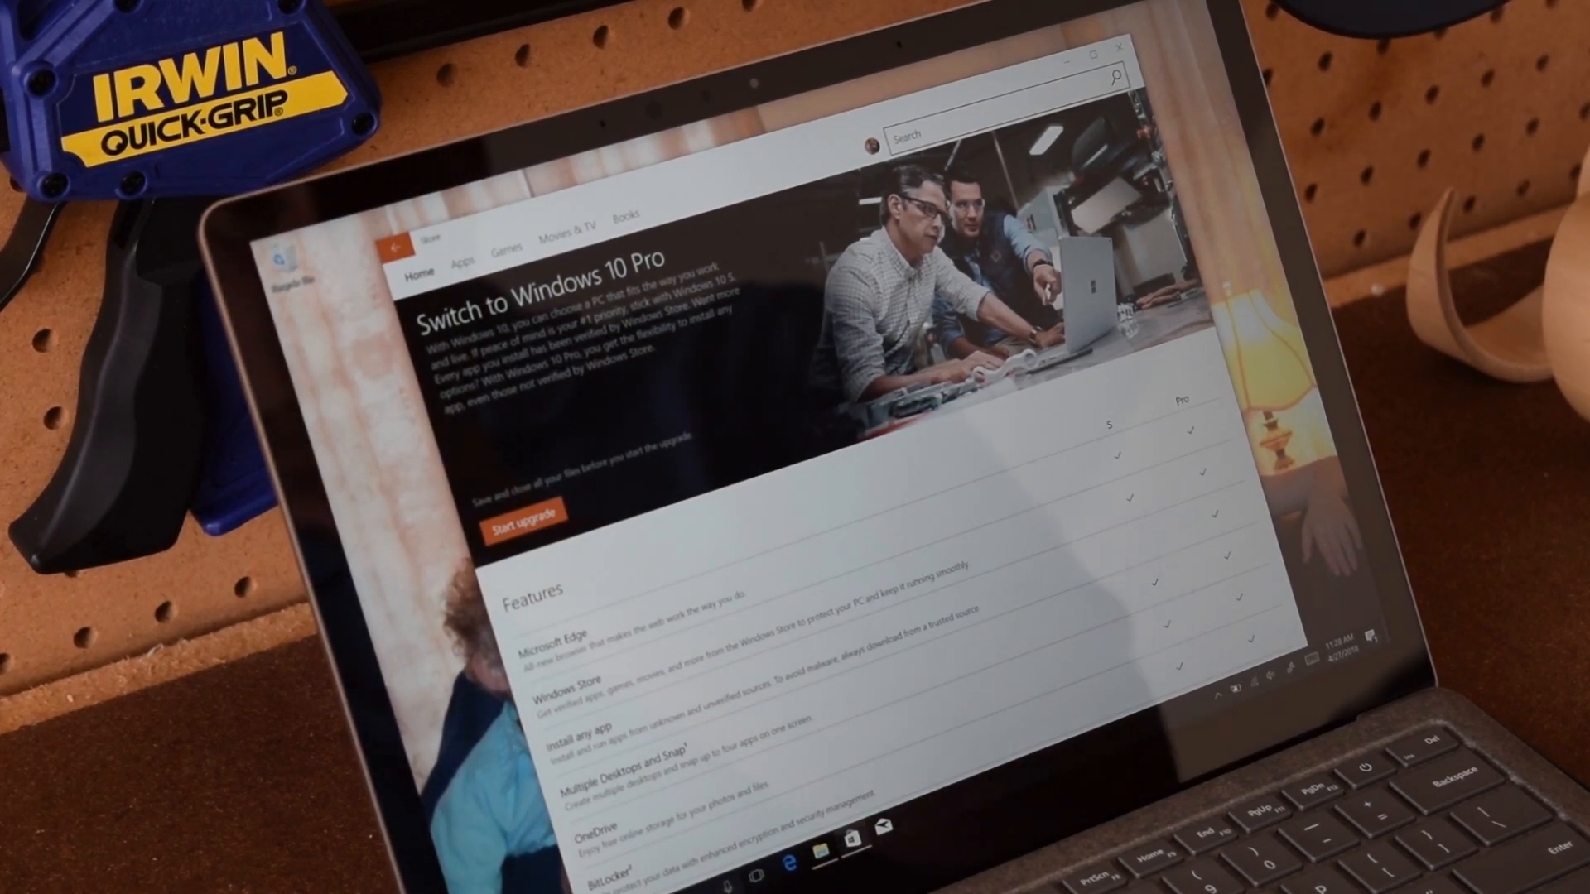
scroll("down", 3)
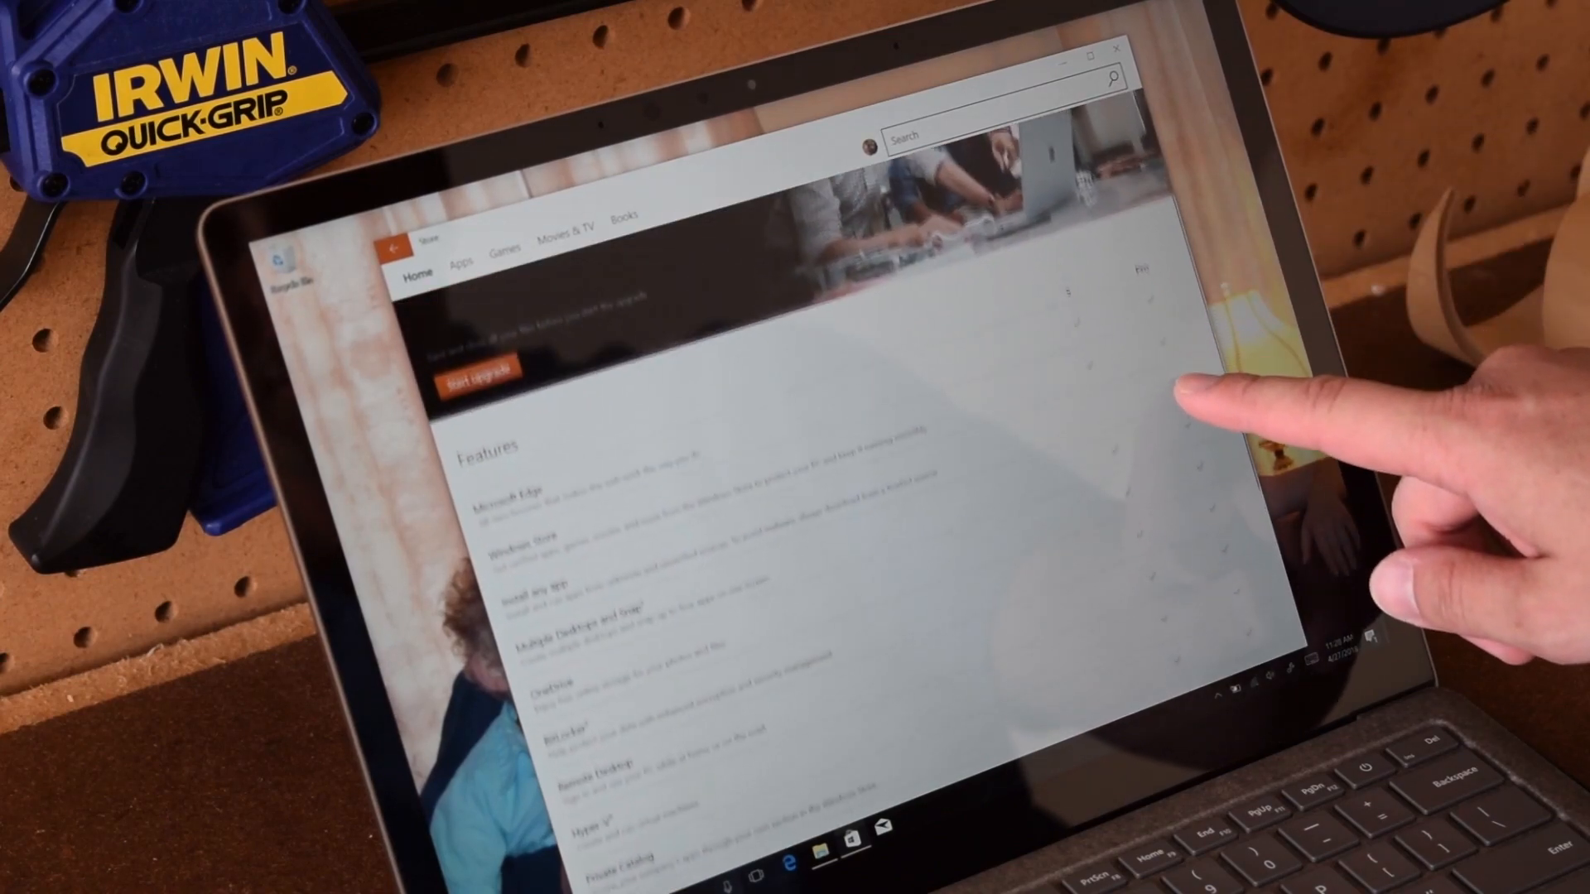
scroll("up", 3)
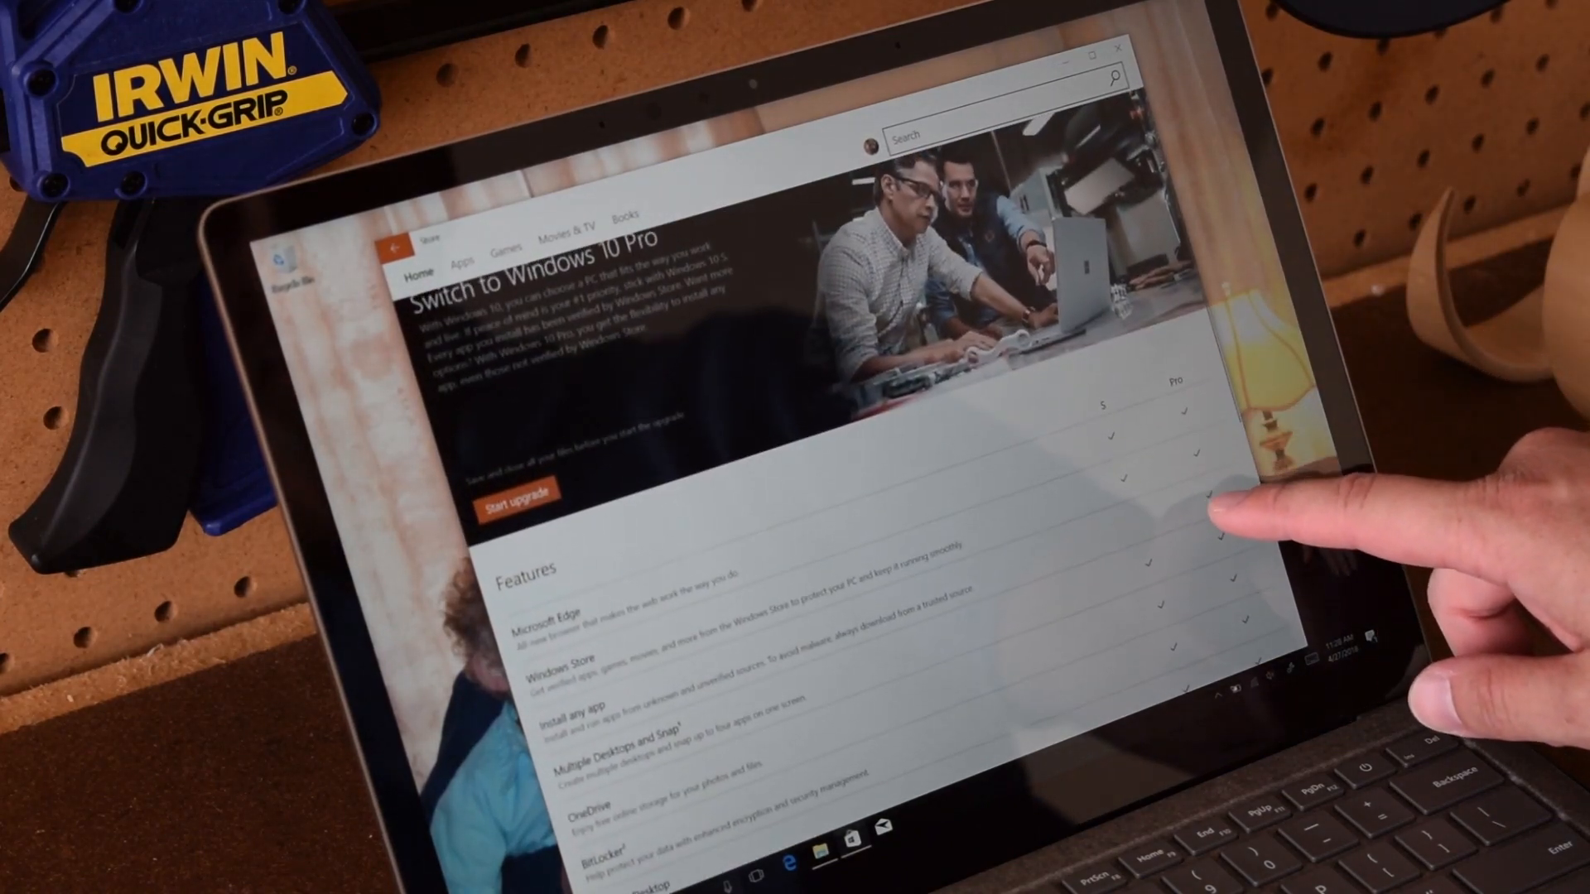